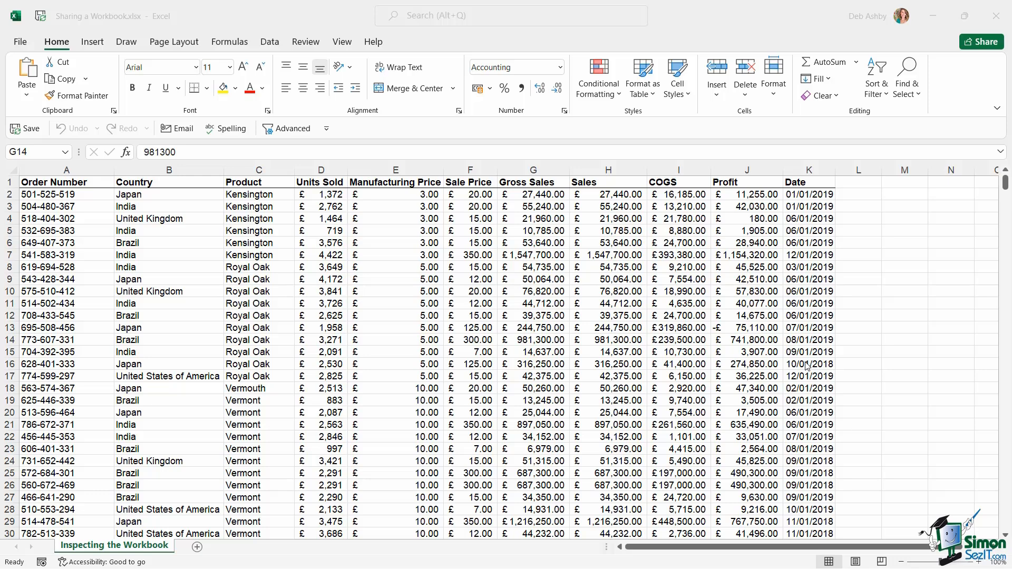
mouse_move(312, 19)
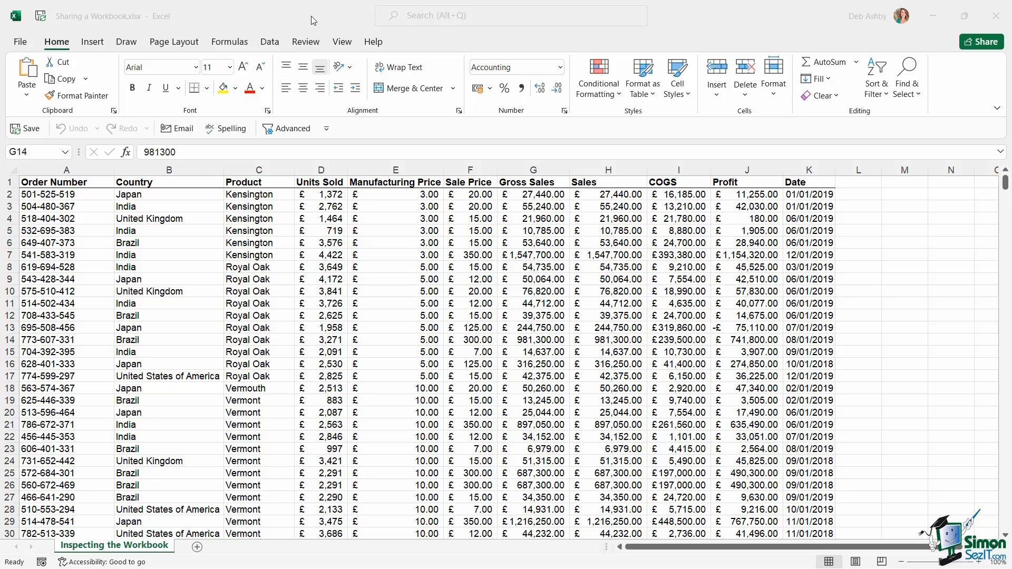
- Bring up the Share pane beside the sales sheet to invite people to the workbook
left_click(532, 339)
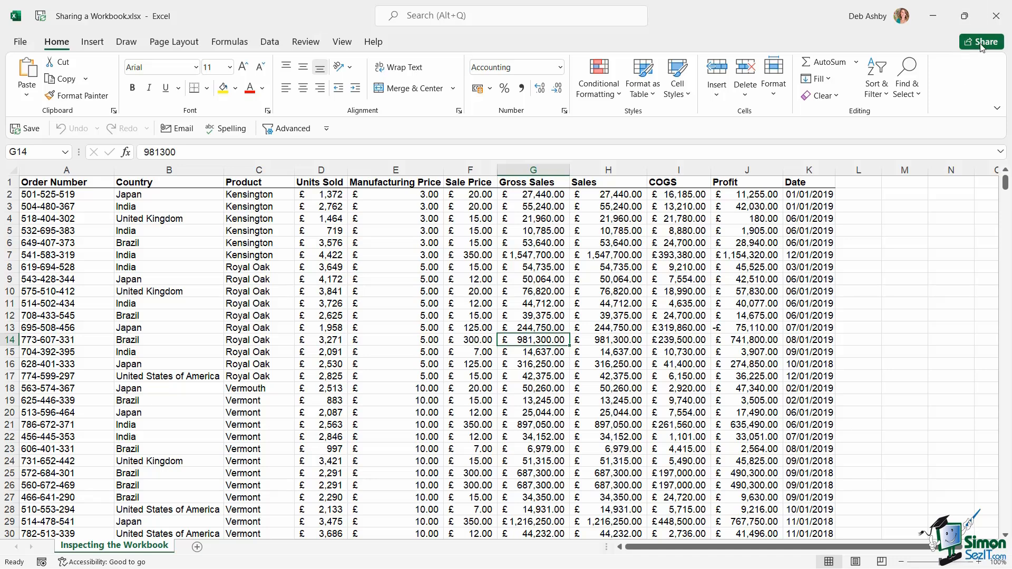
mouse_move(982, 44)
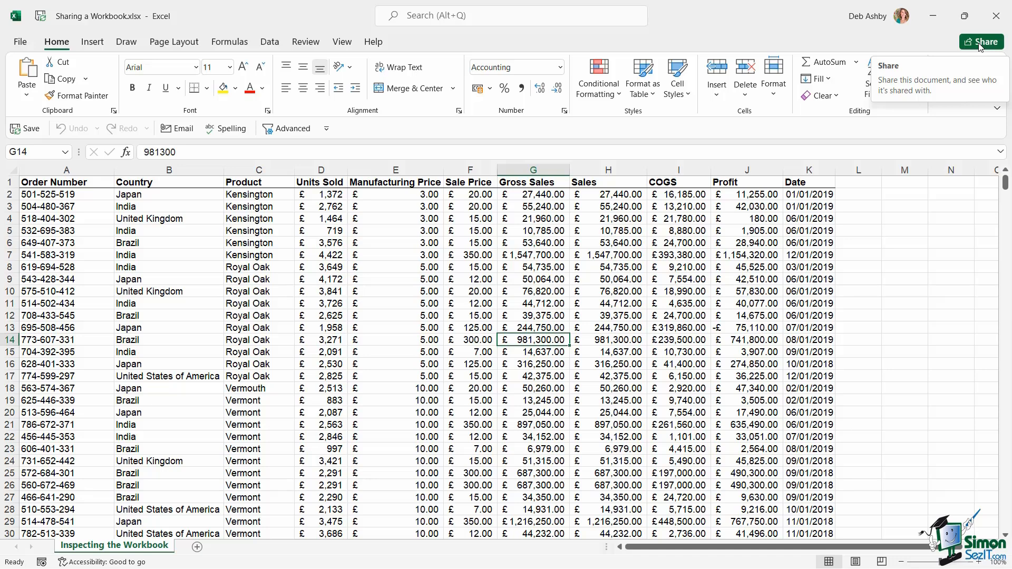
left_click(981, 42)
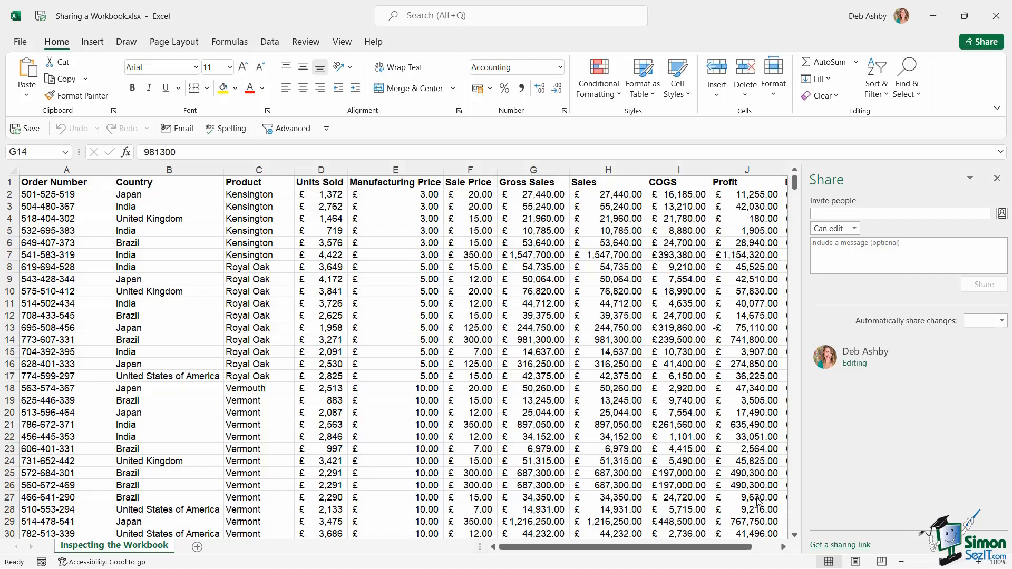
mouse_move(812, 285)
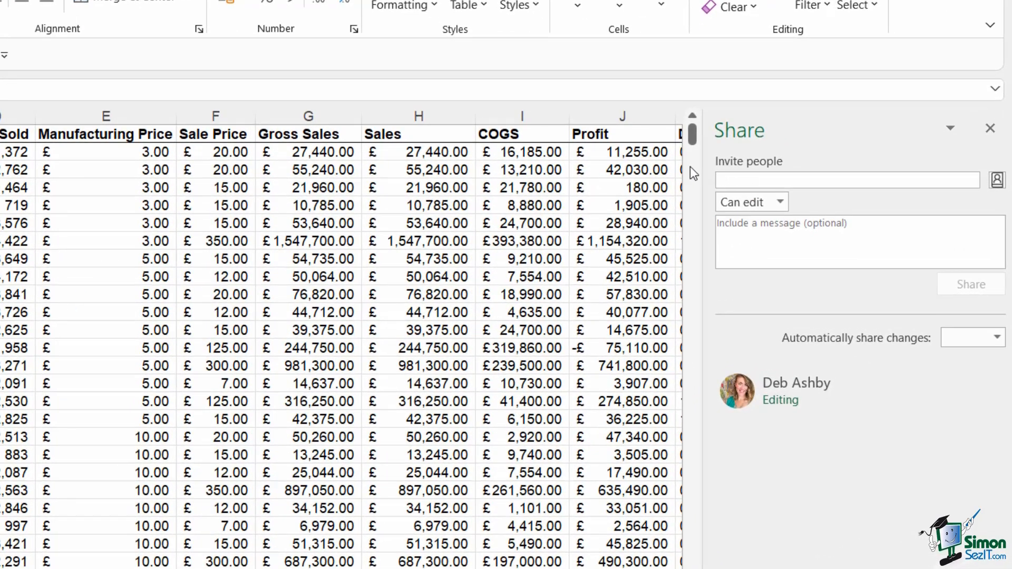
mouse_move(871, 133)
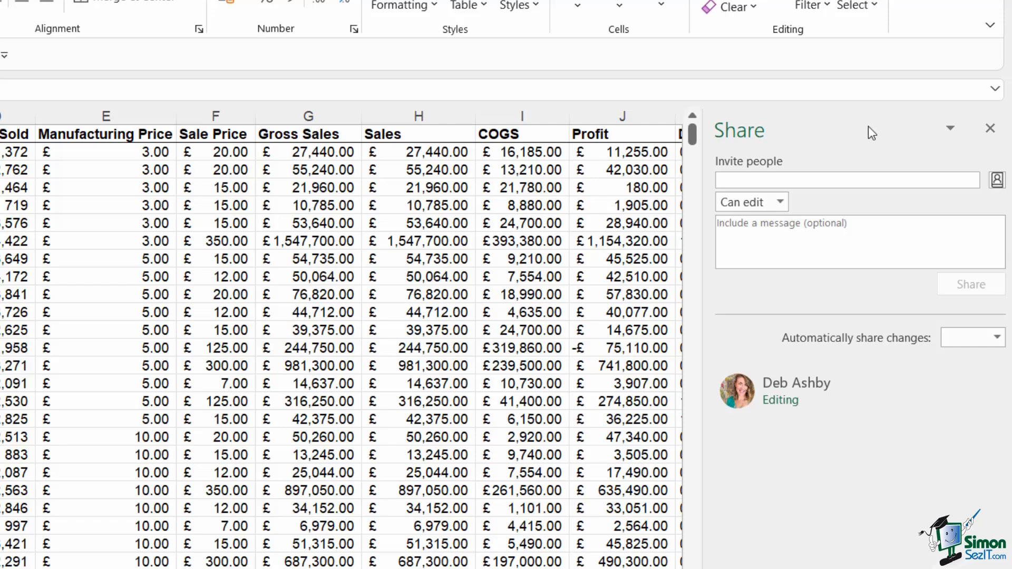
- Enter 'ad' in the Invite people box to start addressing the colleague's email
left_click(848, 180)
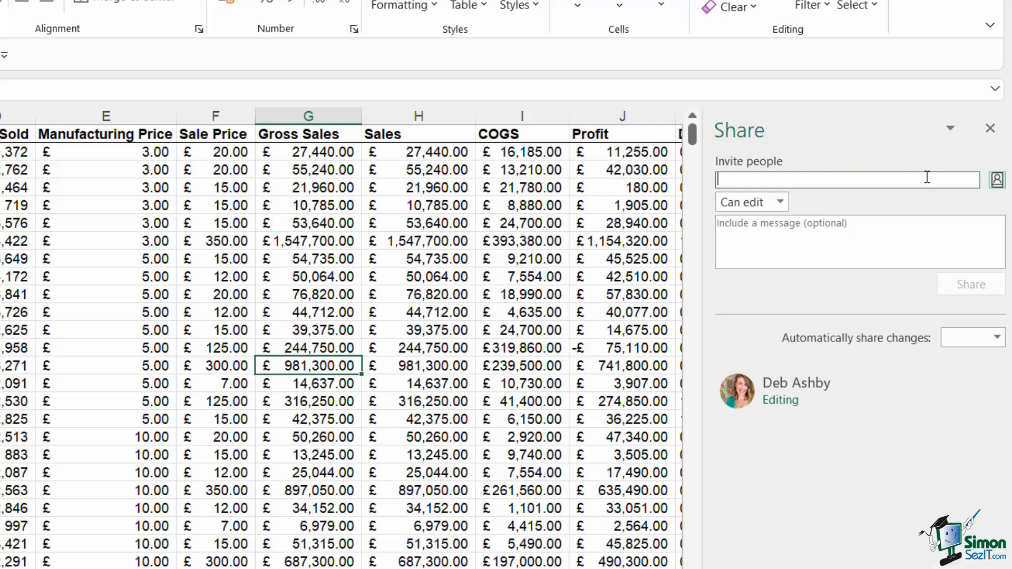
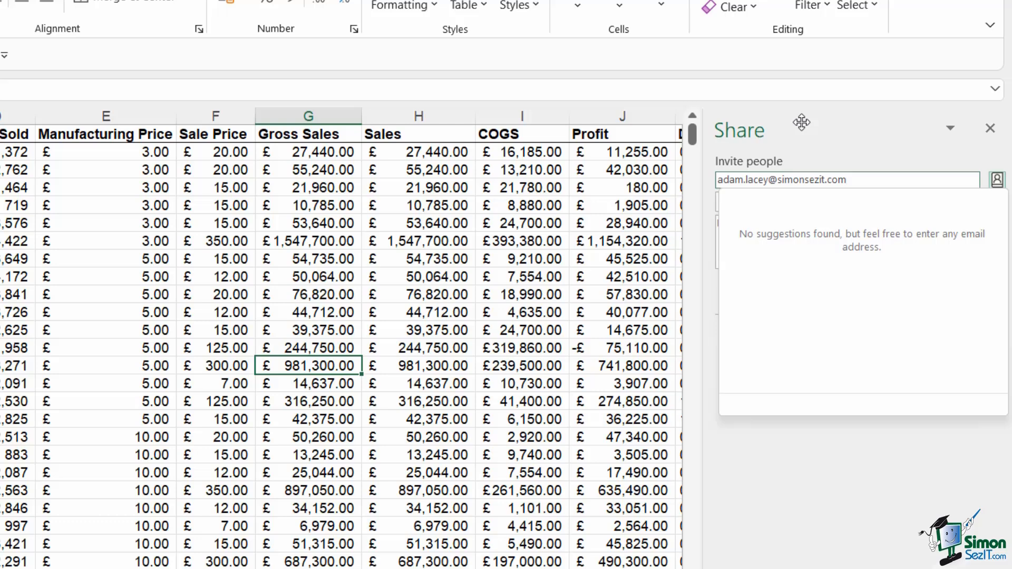
mouse_move(860, 483)
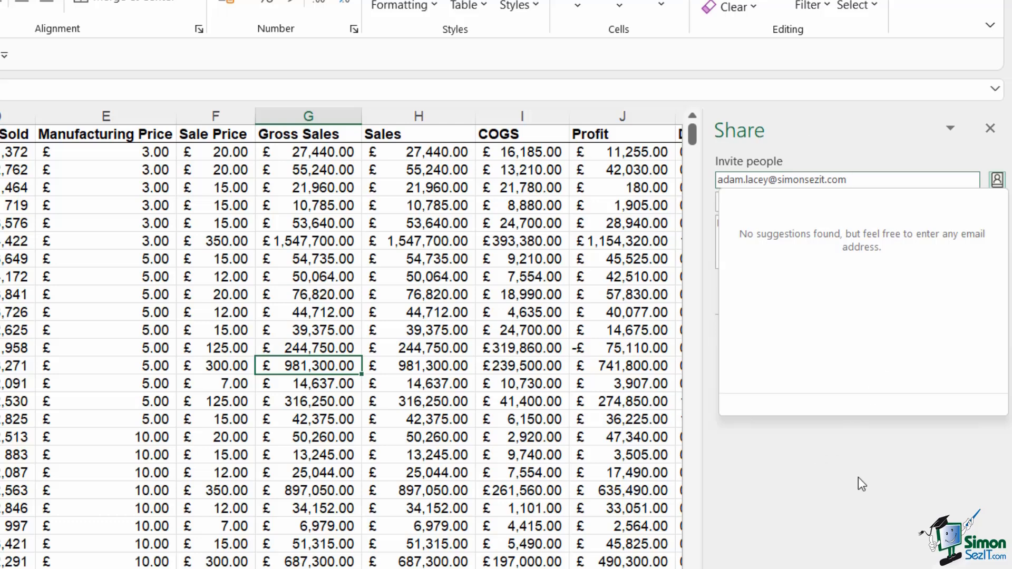
- Compare Can edit and Can view permissions for the invitee and leave Can edit selected
left_click(846, 180)
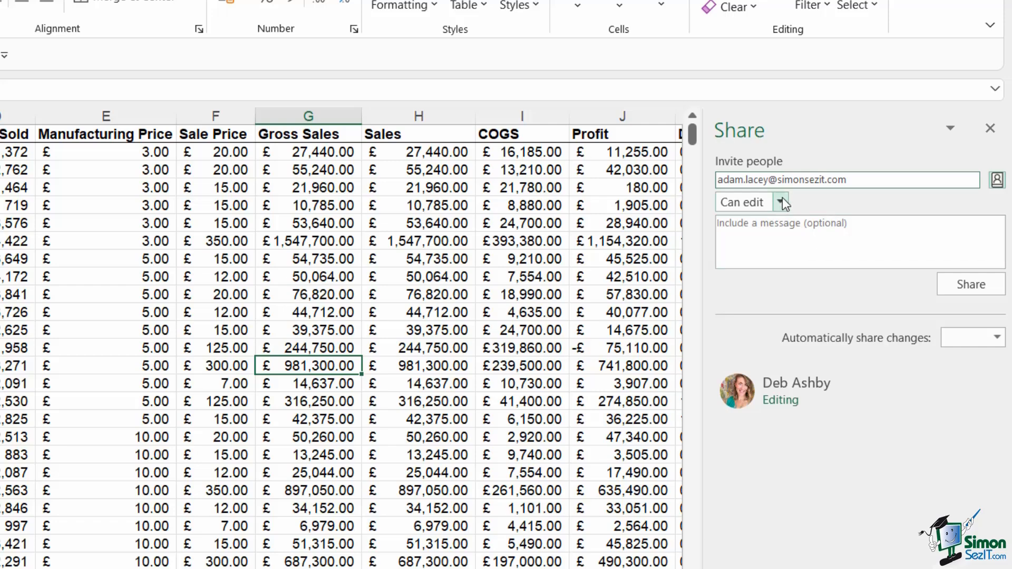
left_click(781, 202)
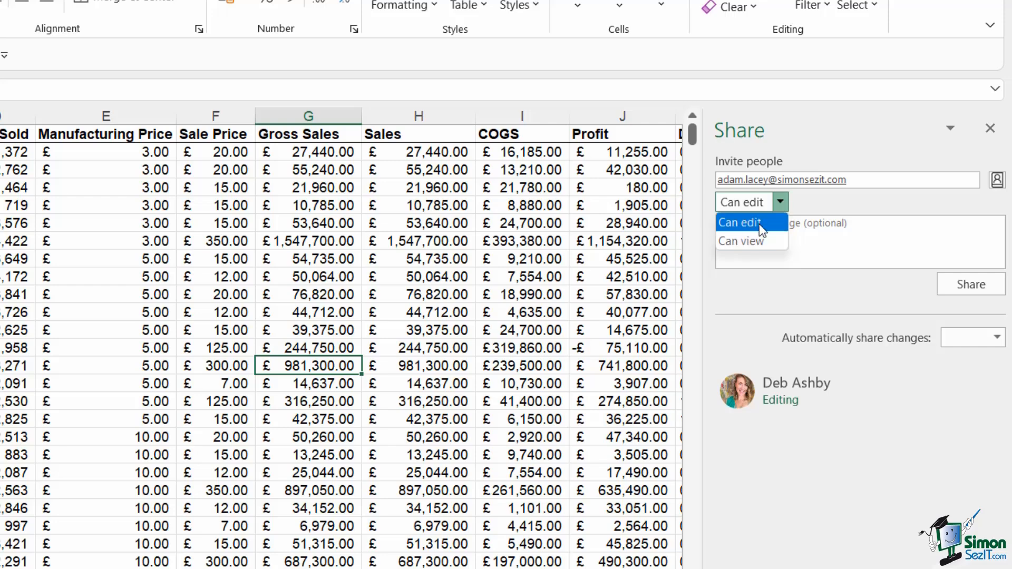
left_click(740, 223)
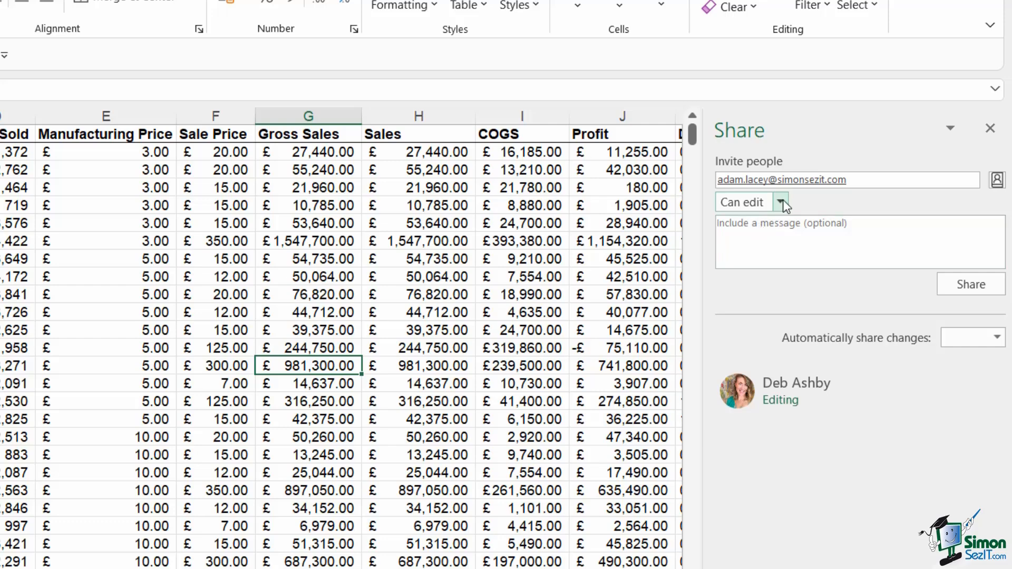
left_click(780, 202)
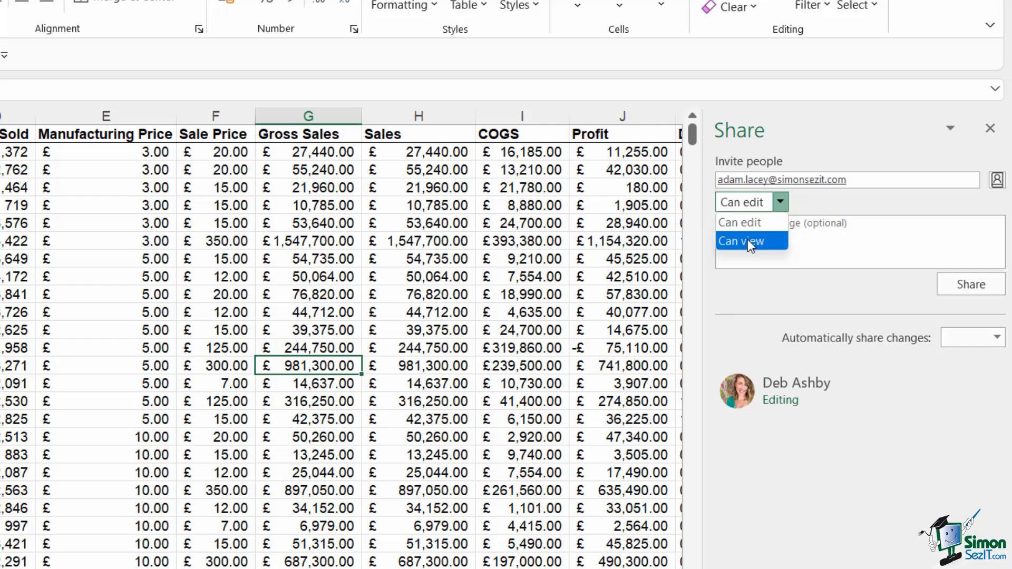
left_click(740, 240)
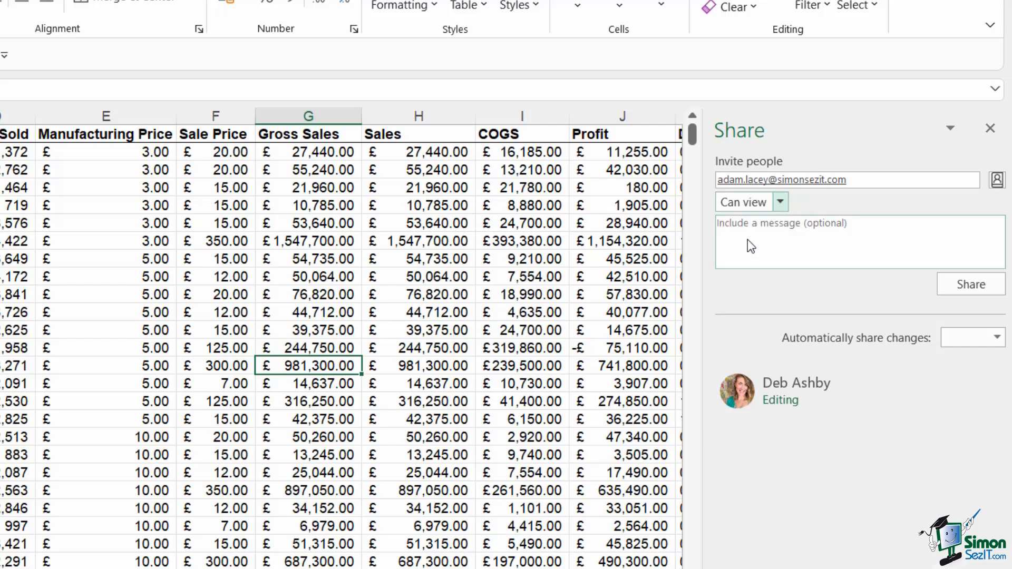
left_click(780, 202)
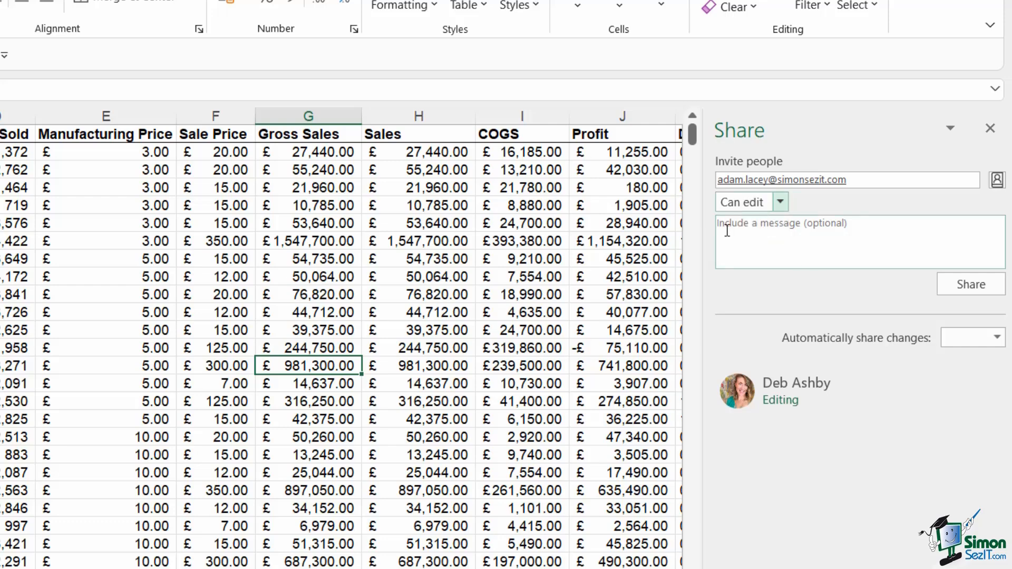
- Add the message 'Hello Adam, please check this document ... Thanks!' and share changes automatically Always
type("Hello Adam, please check this document")
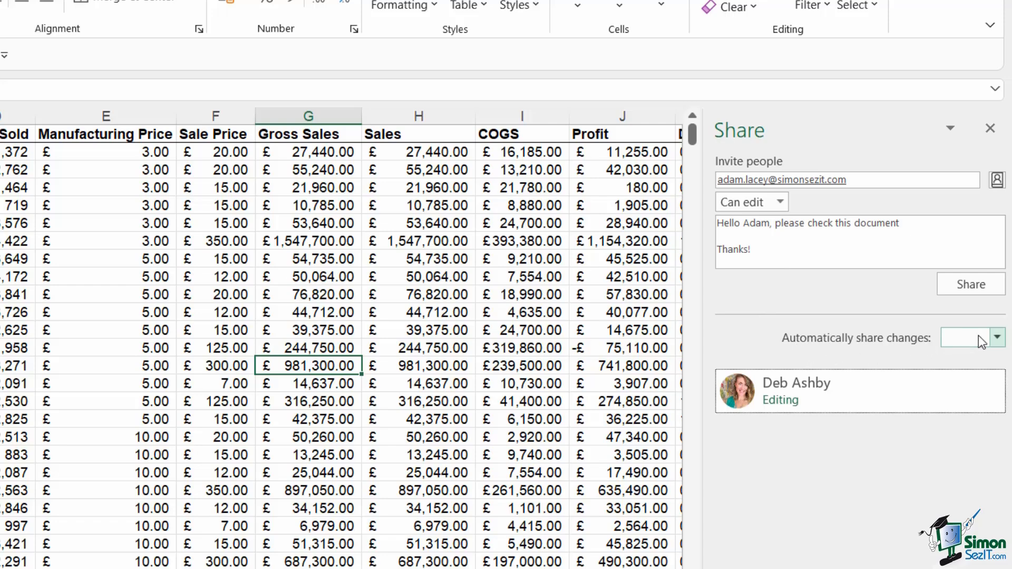
left_click(995, 337)
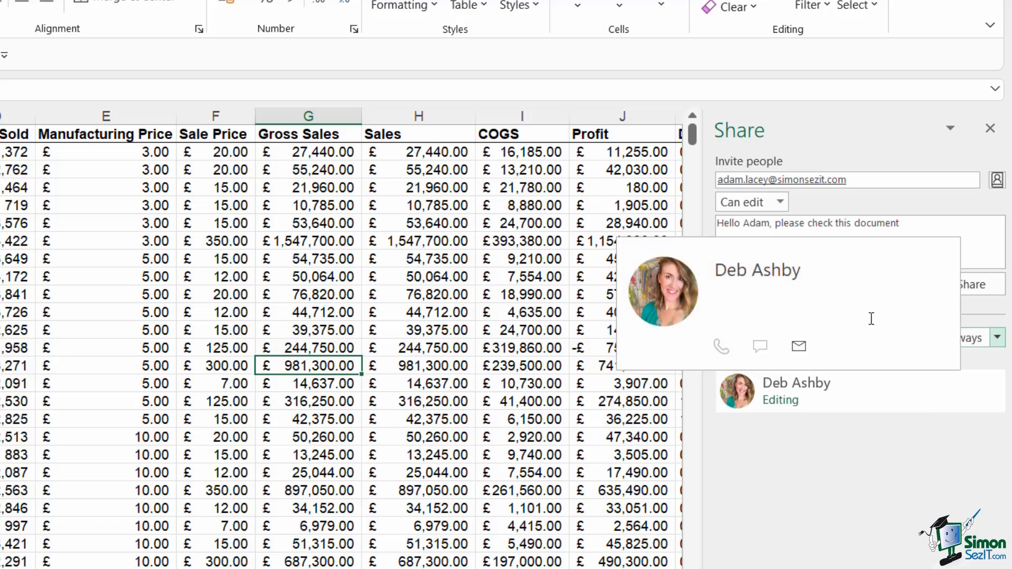
type("Thanks!")
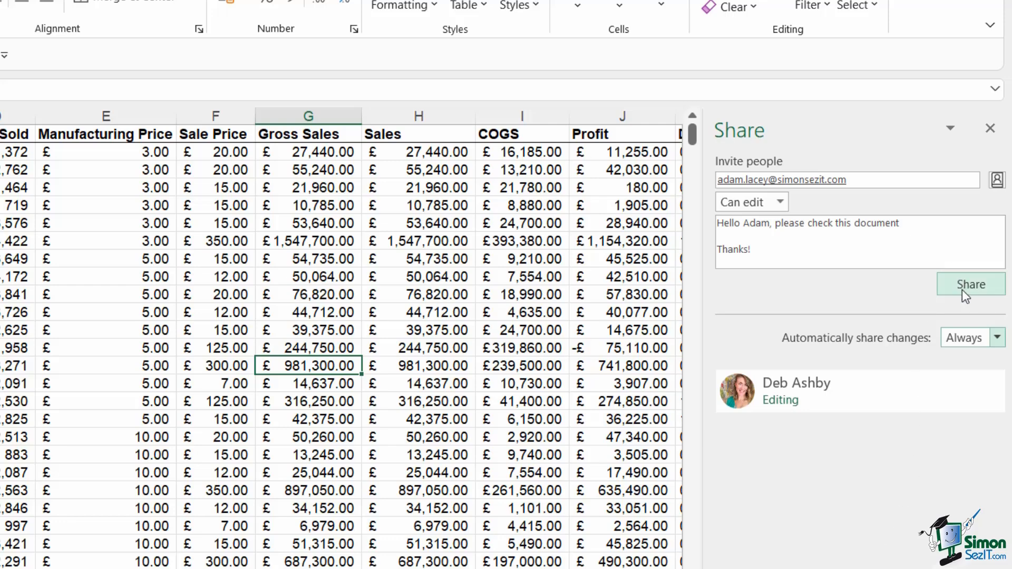
- Send the invitation so the colleague is listed with edit access
left_click(970, 285)
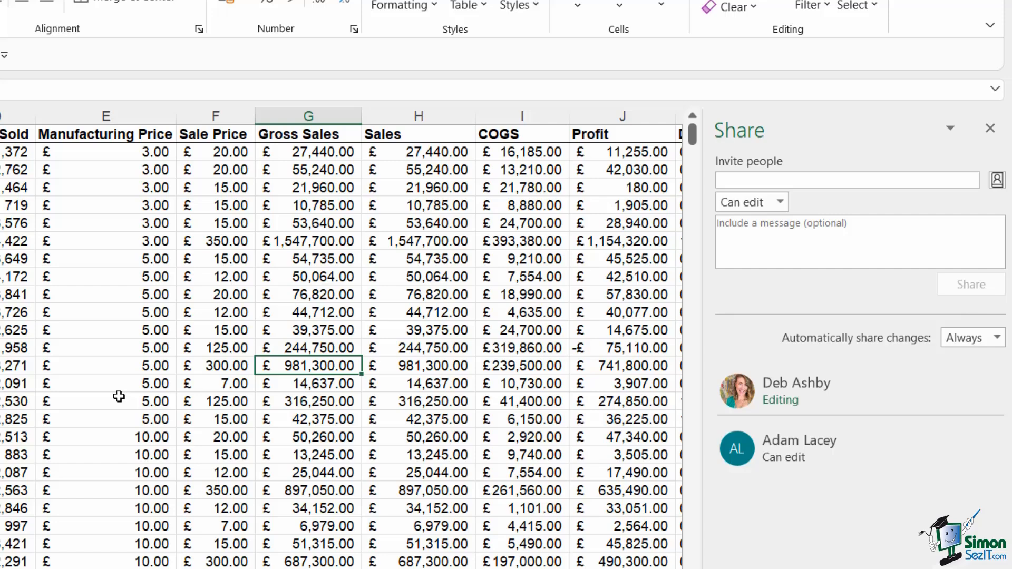
mouse_move(287, 330)
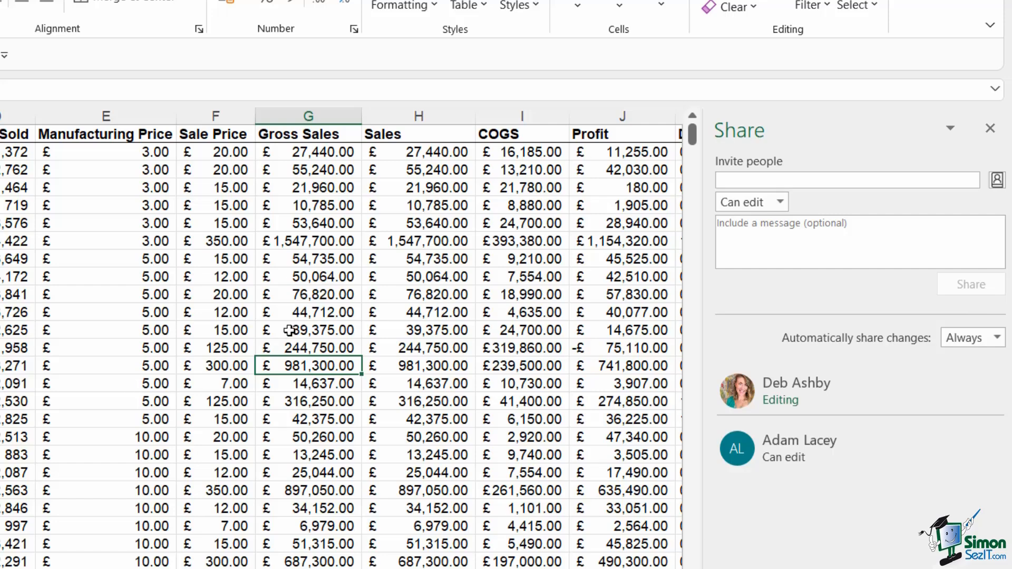
mouse_move(288, 330)
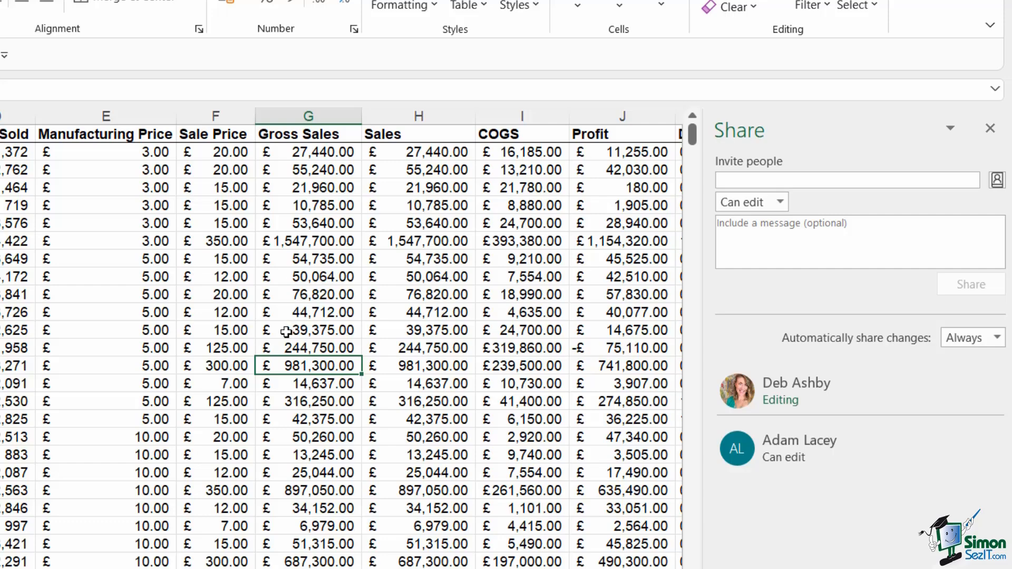
mouse_move(285, 335)
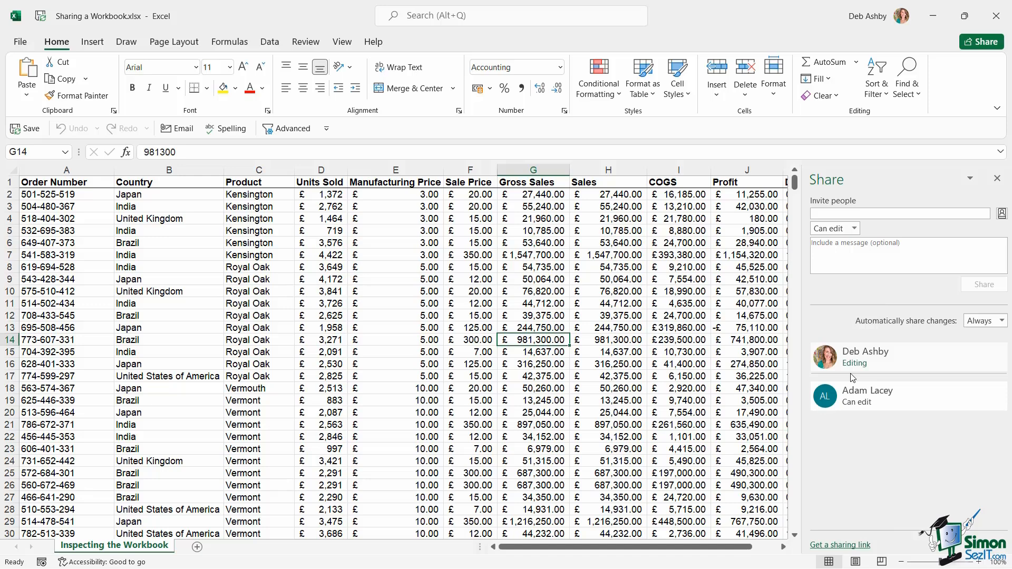
mouse_move(831, 548)
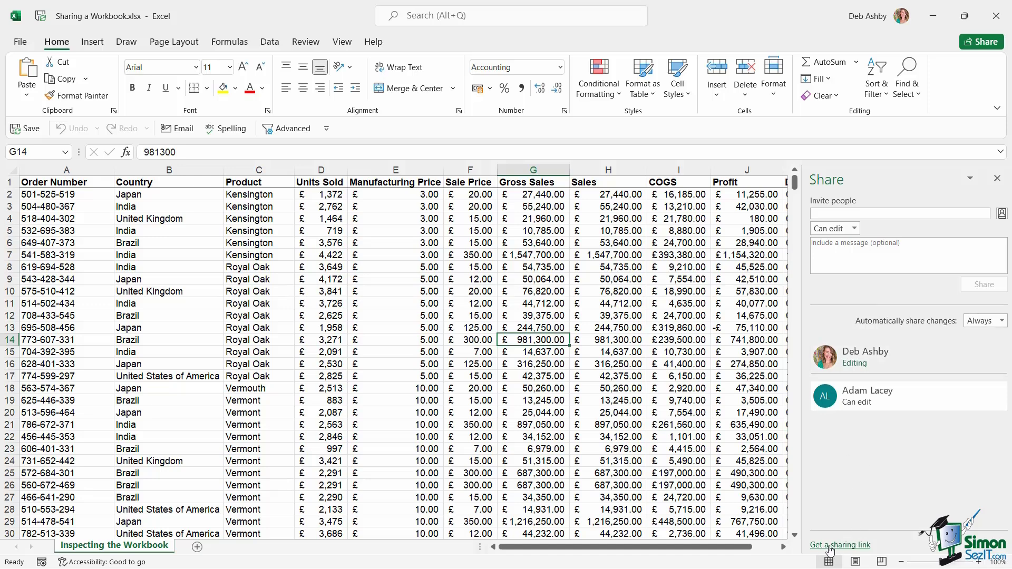
- Go to Get a sharing link and generate an edit link for the workbook
left_click(840, 545)
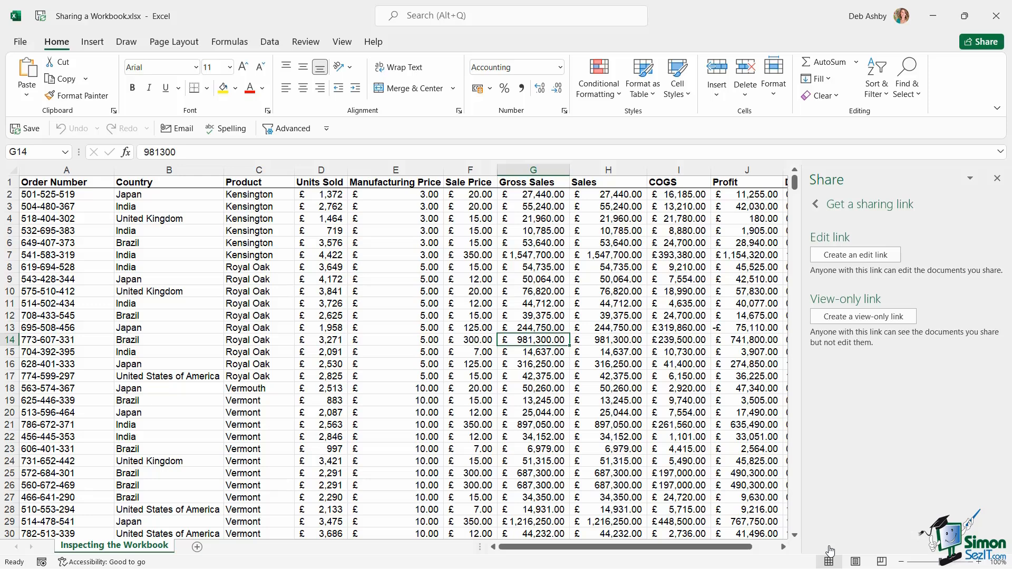
mouse_move(858, 262)
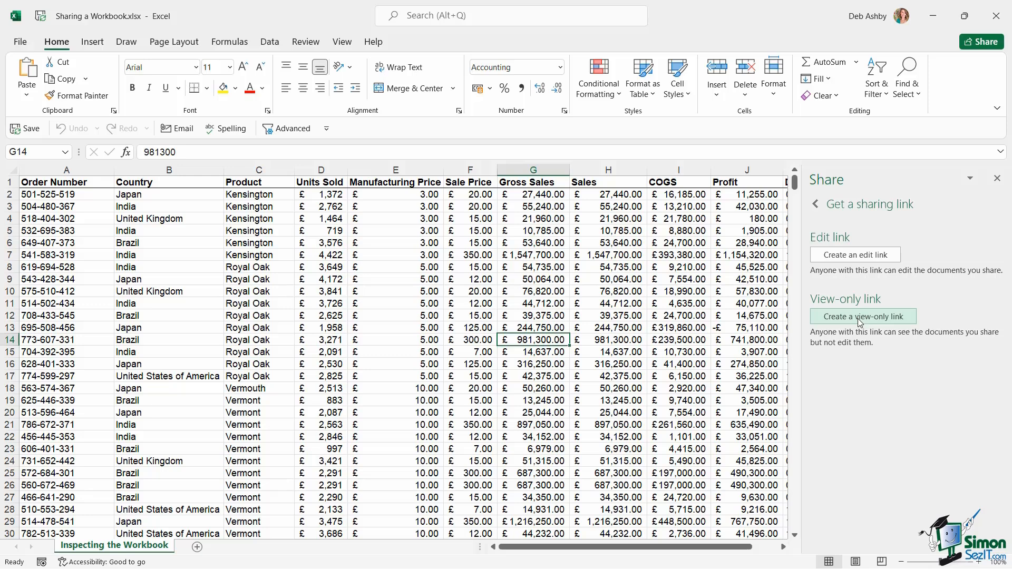
mouse_move(847, 259)
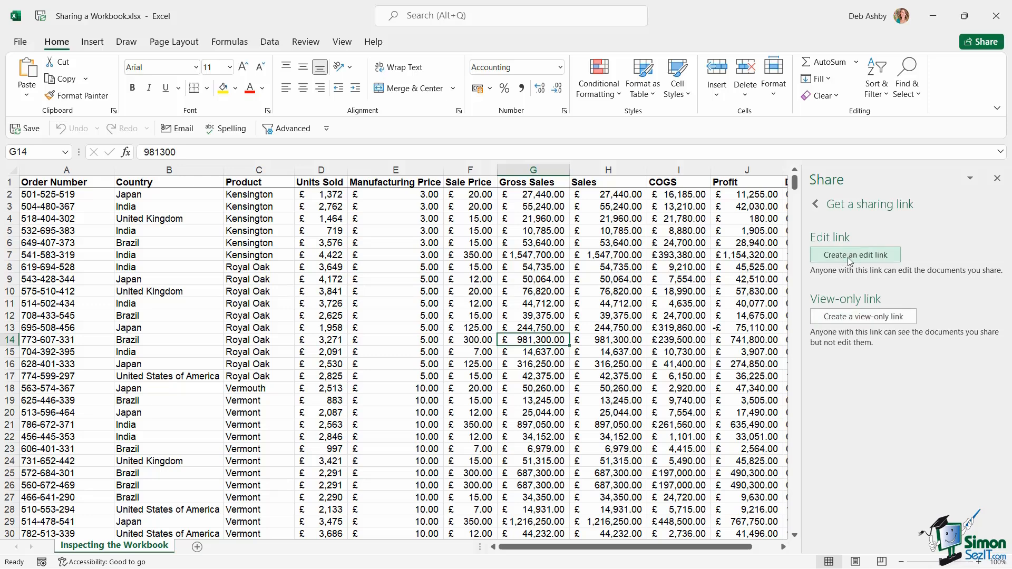
left_click(854, 254)
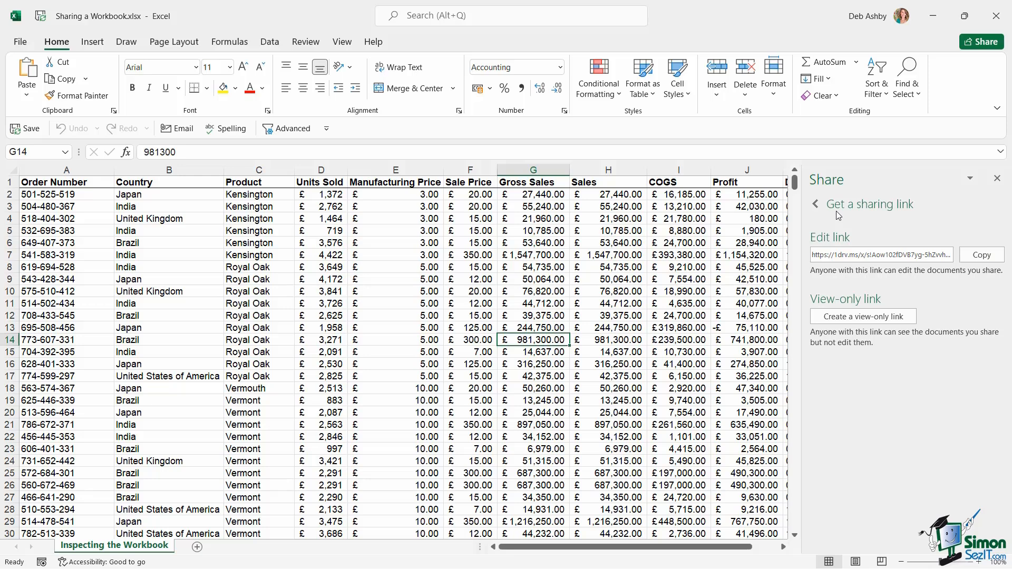
- Return to the share list, where an anyone-with-edit-link entry now appears
left_click(814, 205)
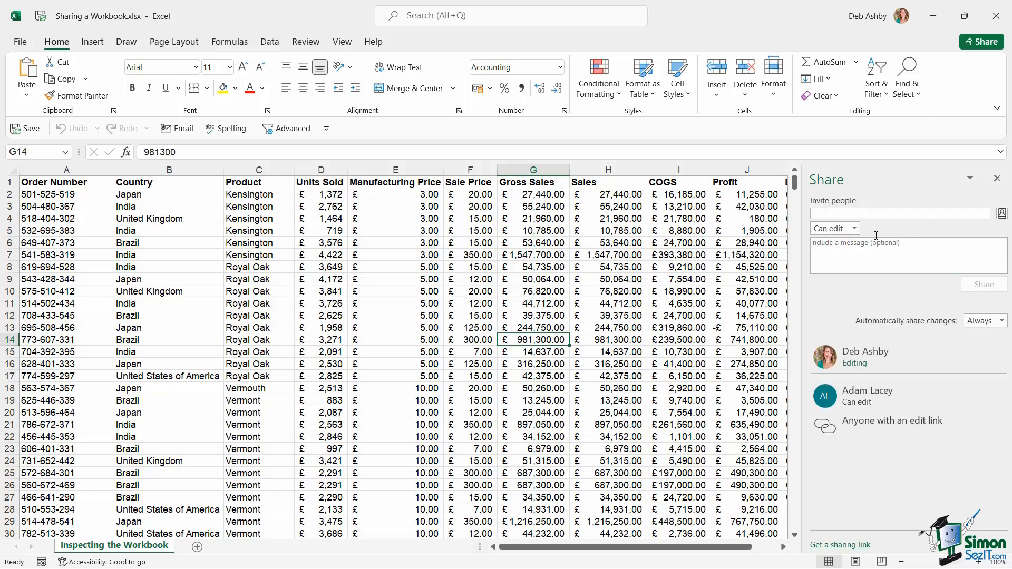
left_click(900, 213)
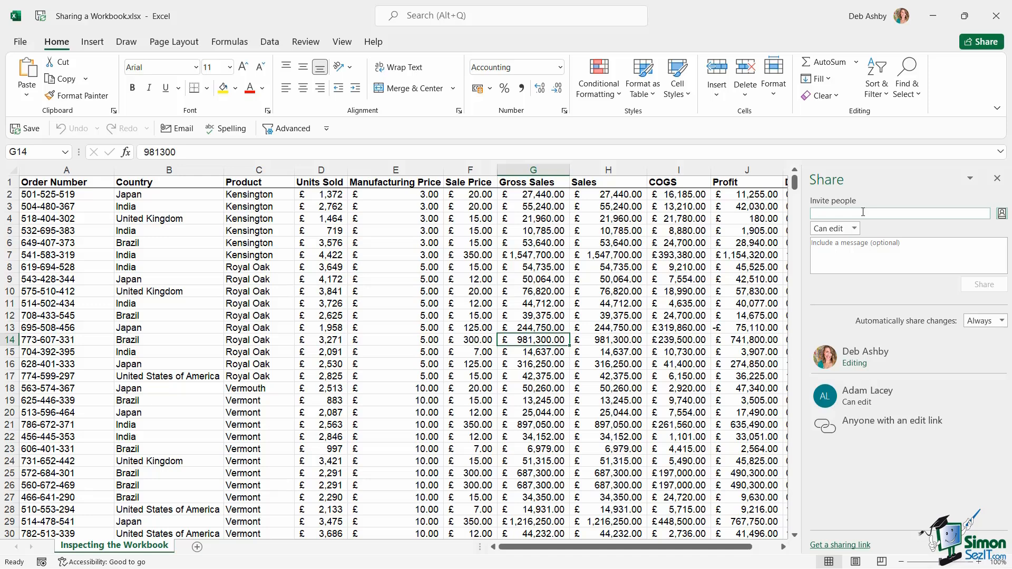
mouse_move(889, 213)
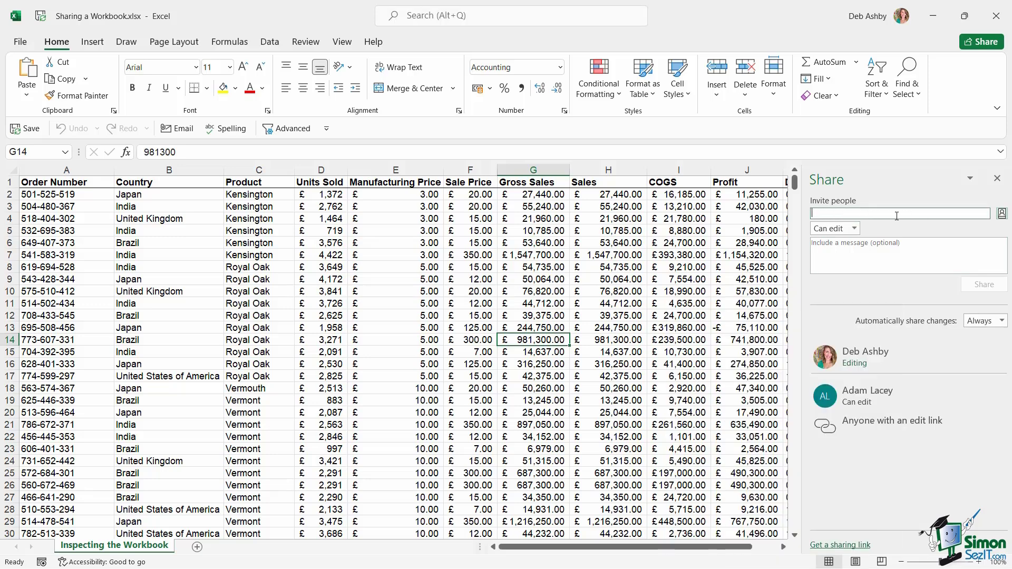
mouse_move(899, 378)
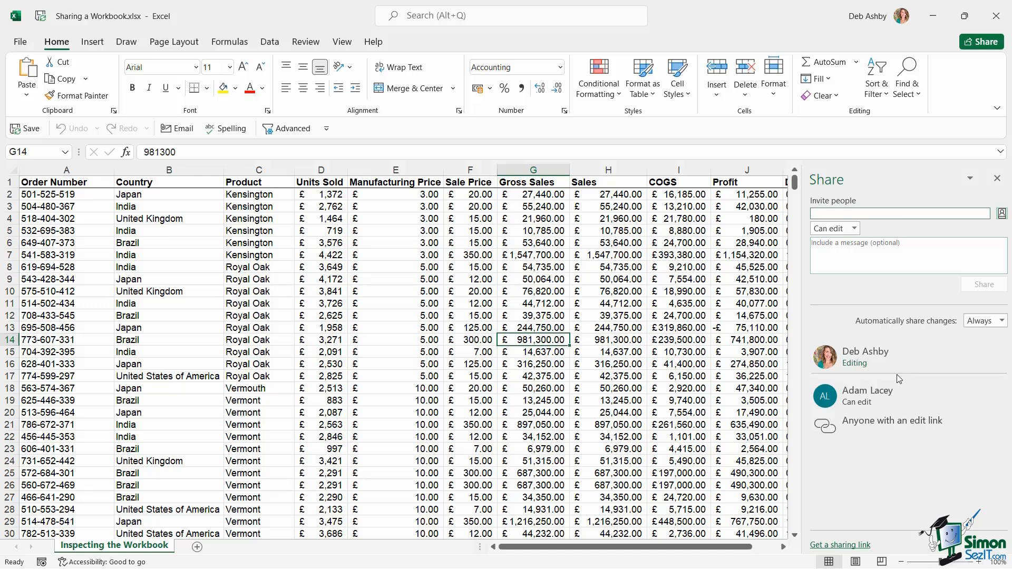
mouse_move(884, 177)
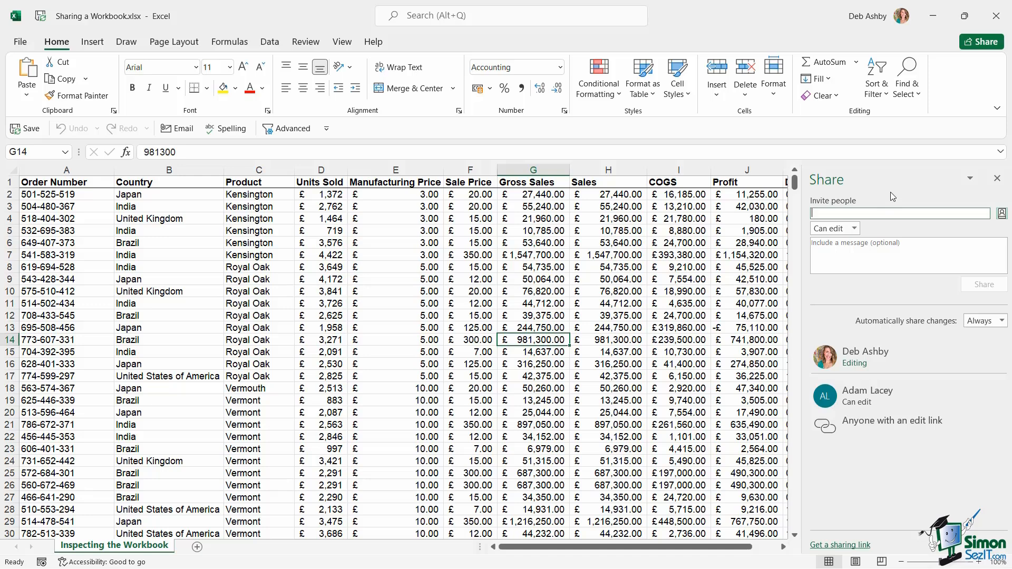
mouse_move(930, 403)
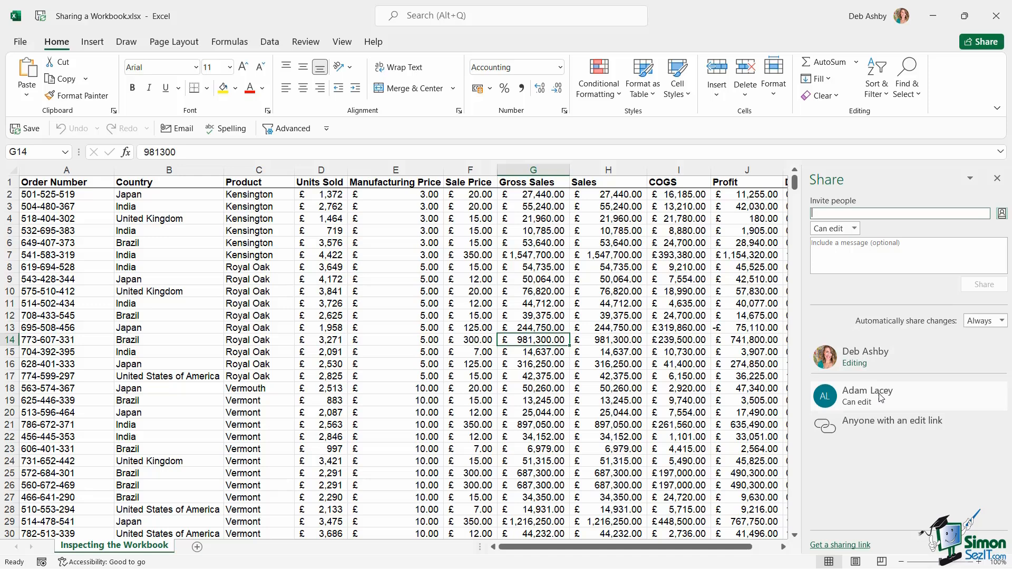
left_click(878, 396)
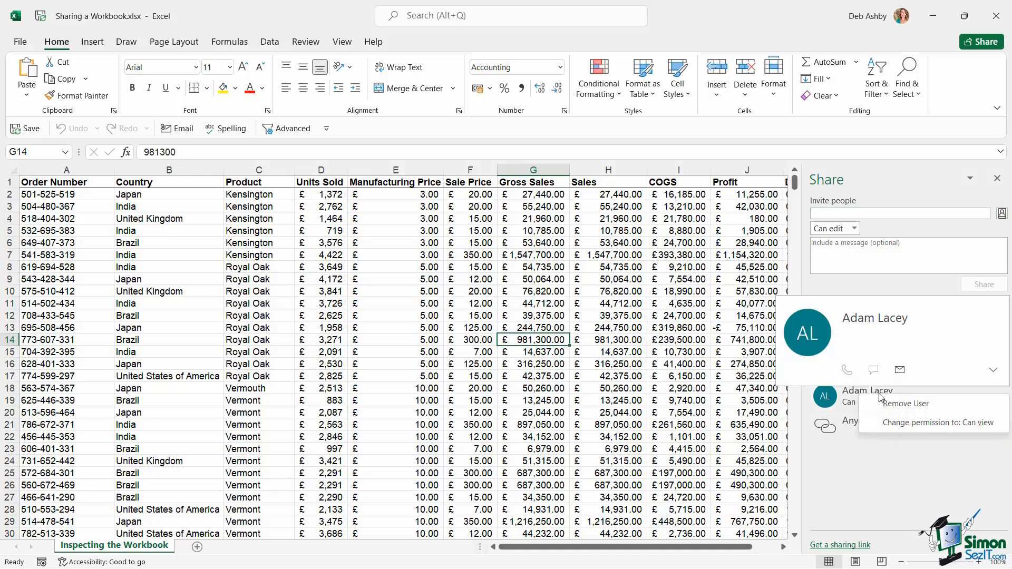
mouse_move(956, 430)
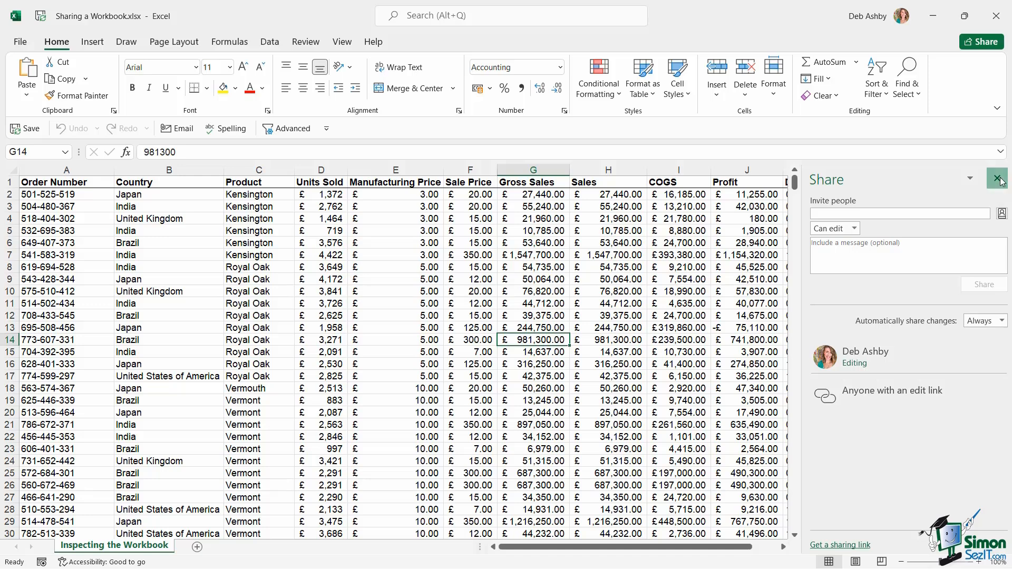
- Close the Share pane and reach the File > Share page via Share with People and back
left_click(997, 178)
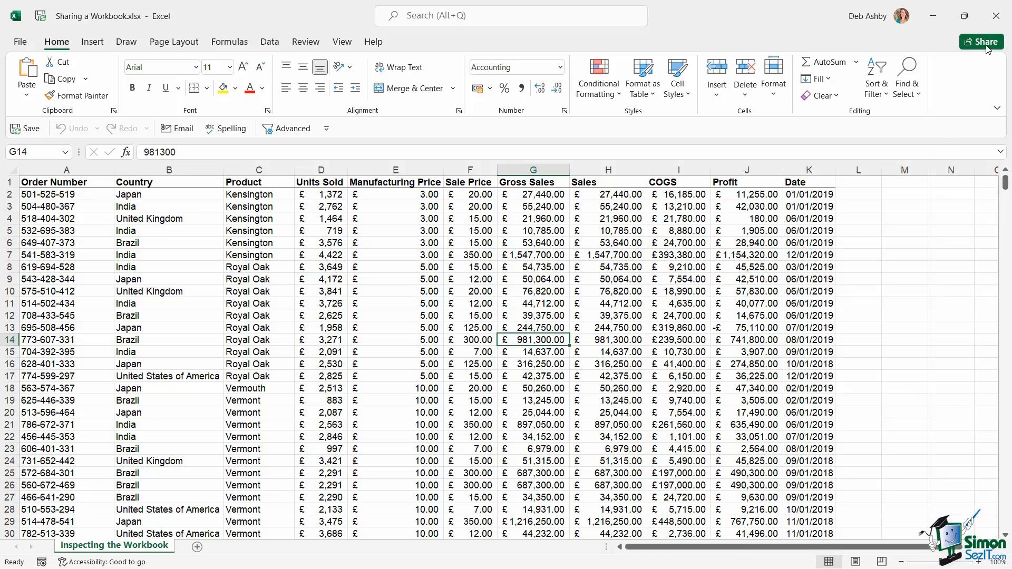
left_click(20, 42)
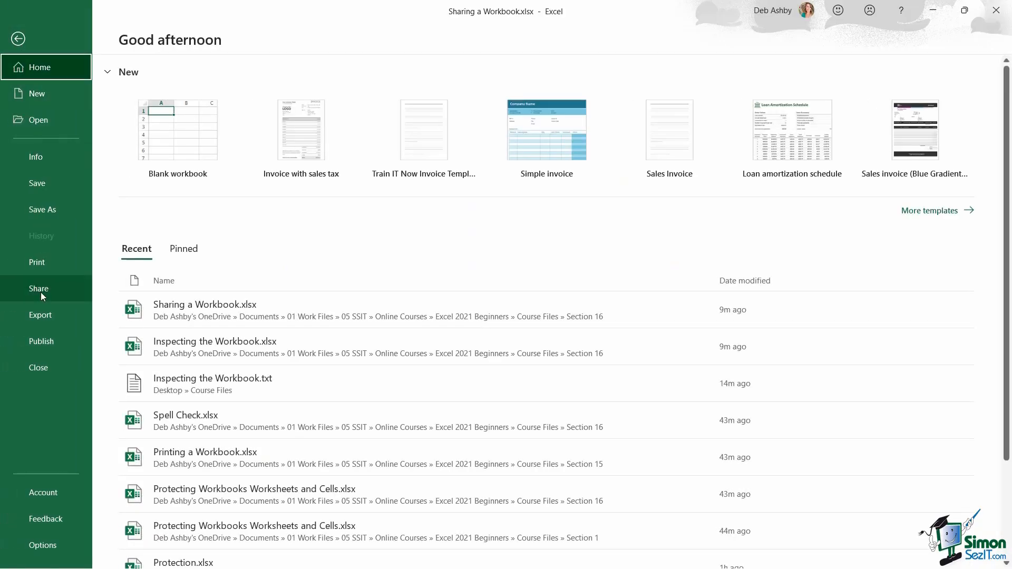
left_click(38, 287)
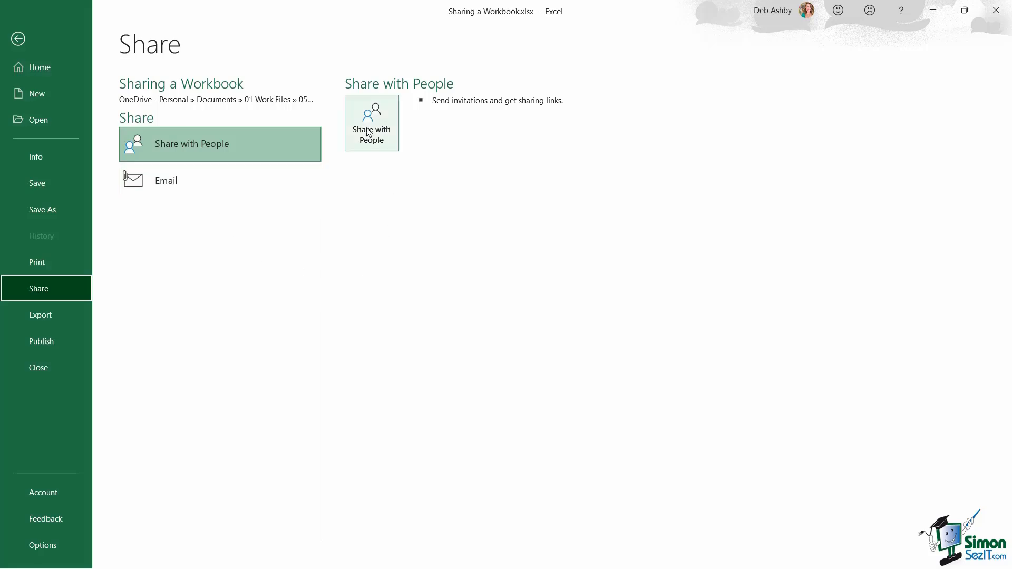
left_click(371, 123)
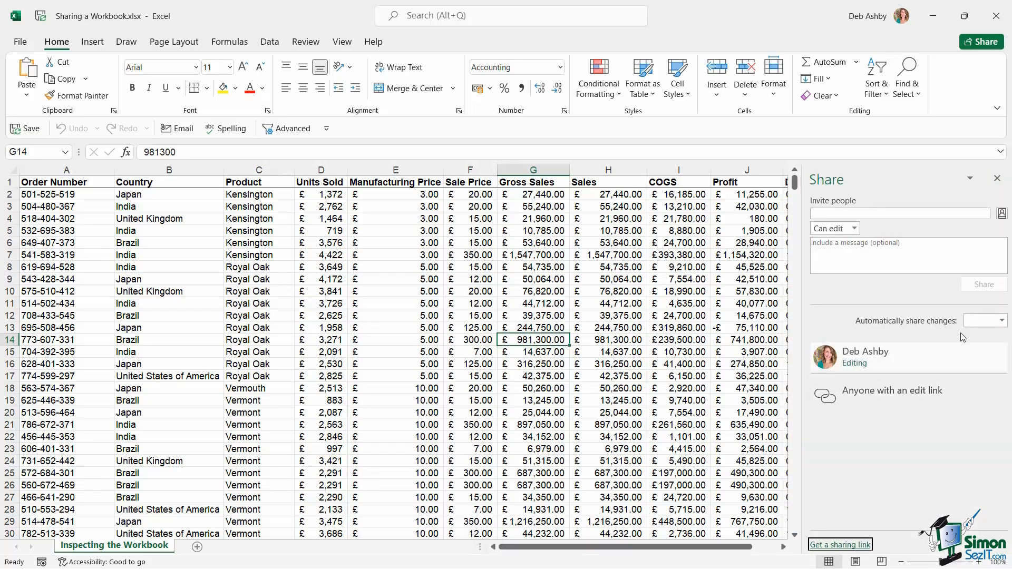
left_click(997, 178)
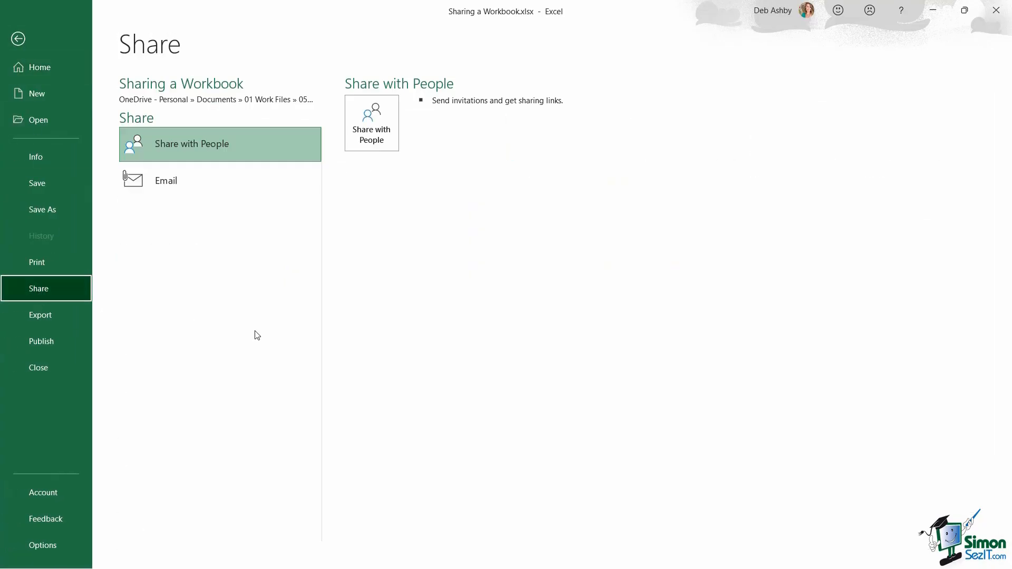
- Review the Email options such as Send as Attachment, then return to the sales data sheet
left_click(166, 181)
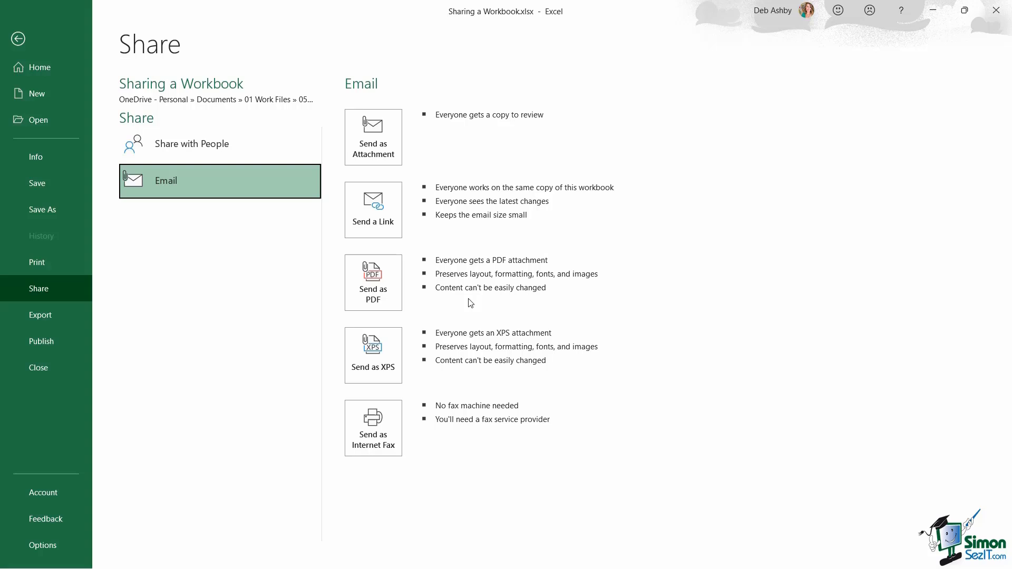
mouse_move(430, 248)
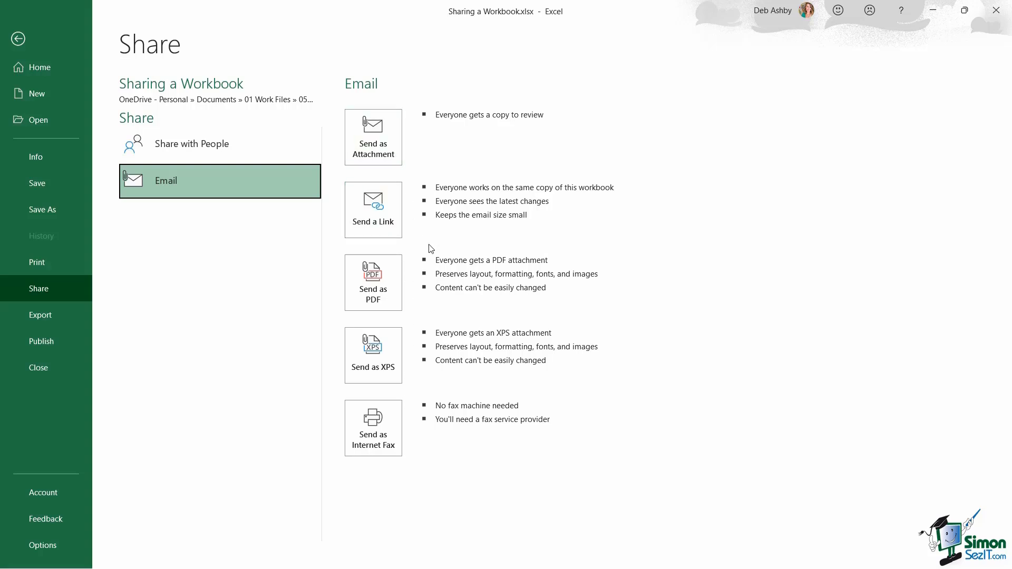
mouse_move(423, 139)
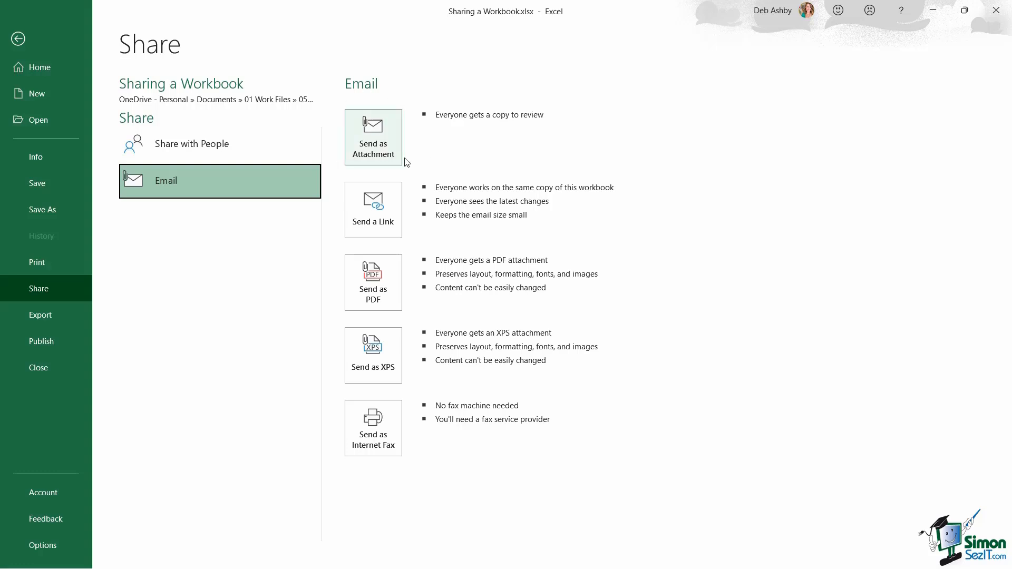
mouse_move(378, 143)
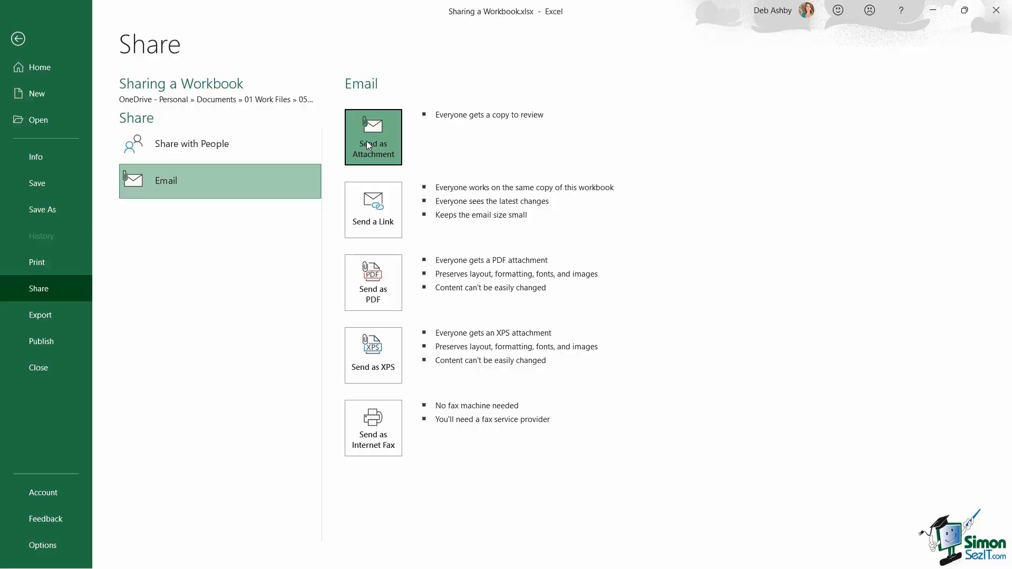
left_click(373, 137)
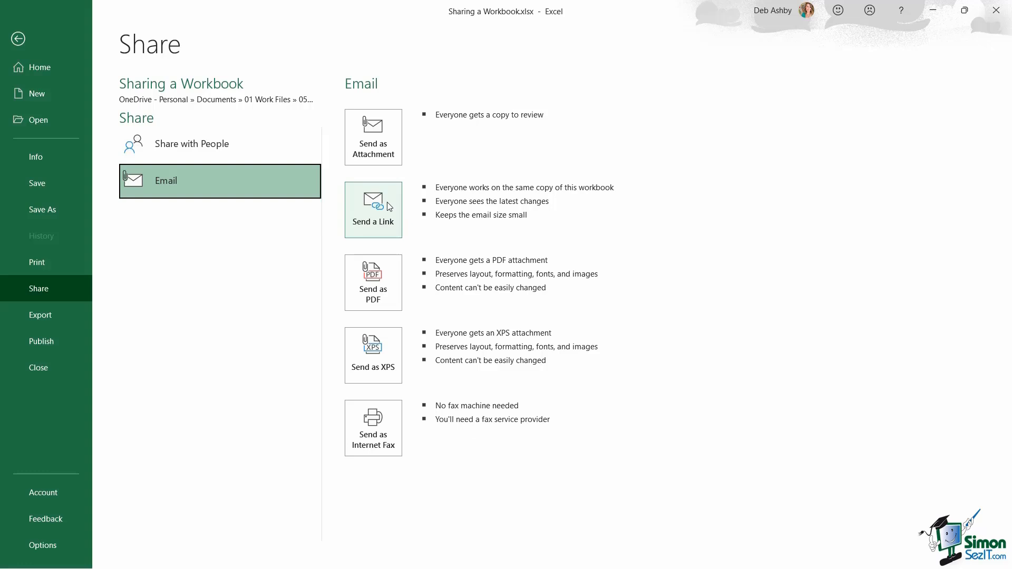
mouse_move(386, 290)
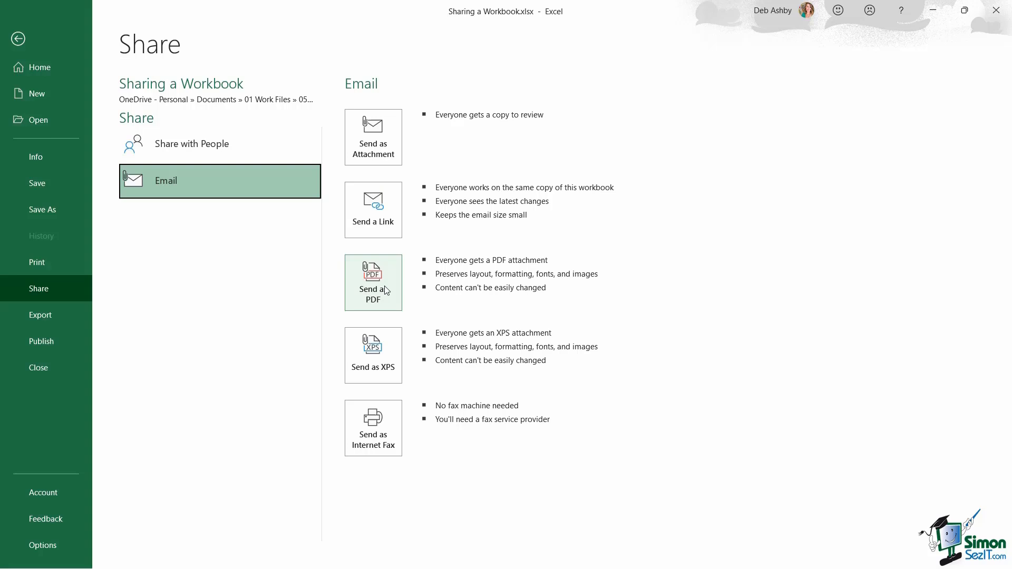
mouse_move(181, 186)
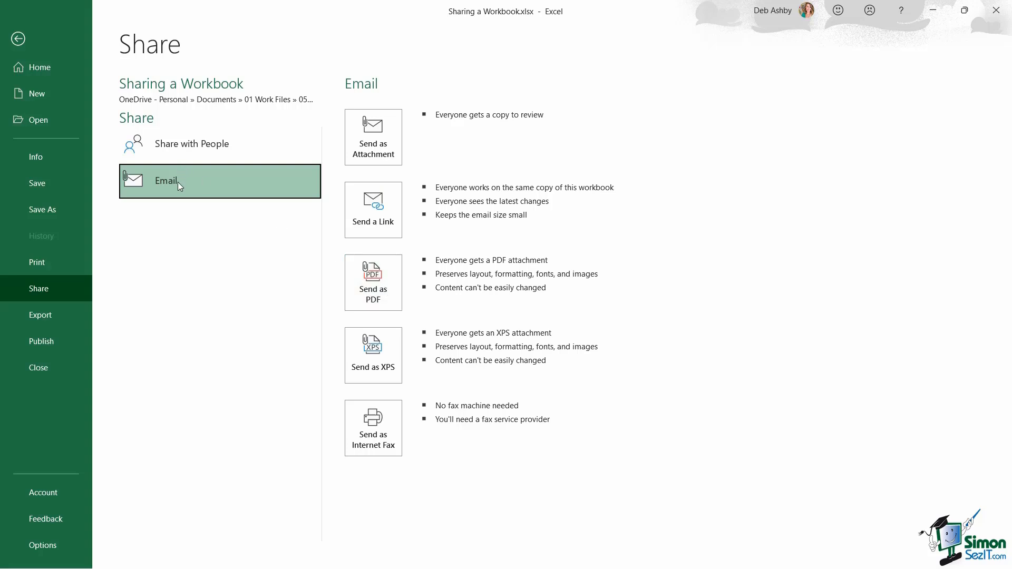
mouse_move(378, 366)
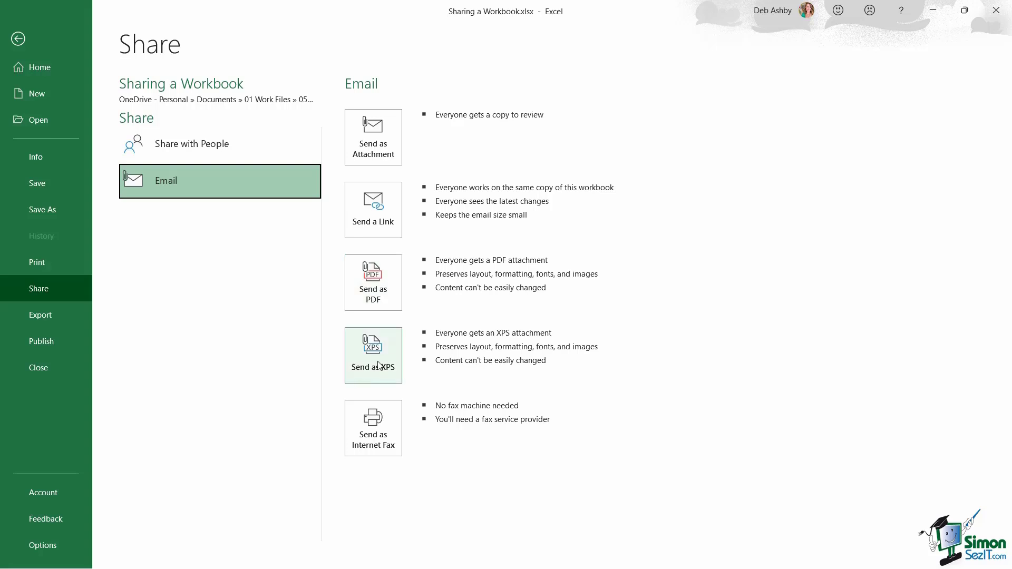
mouse_move(388, 357)
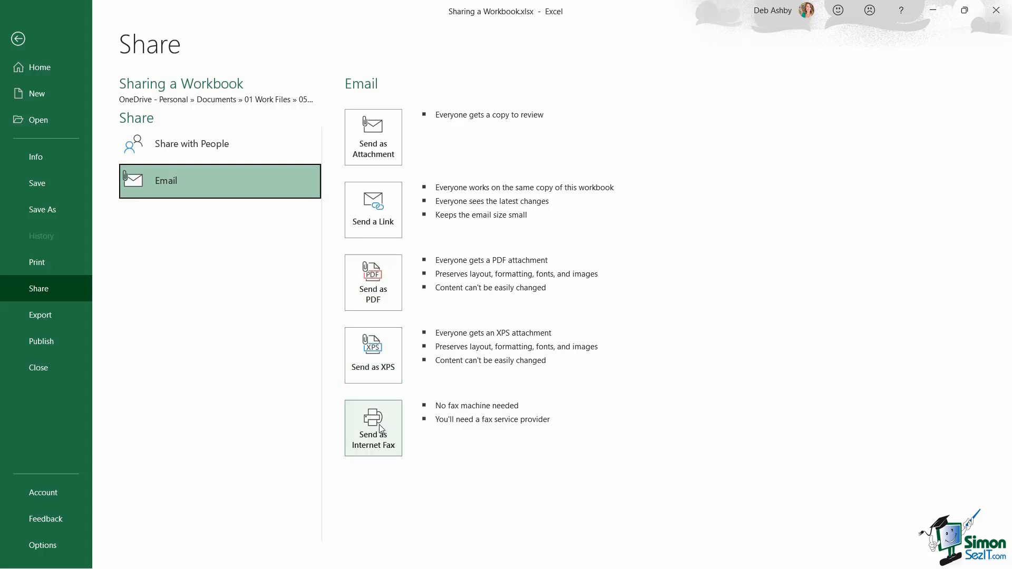
mouse_move(287, 323)
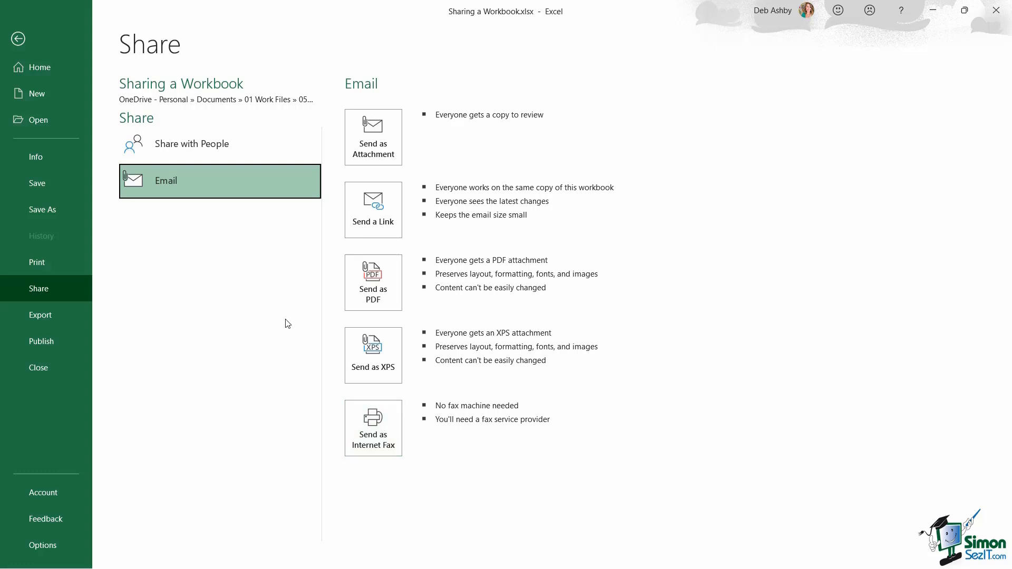
mouse_move(63, 84)
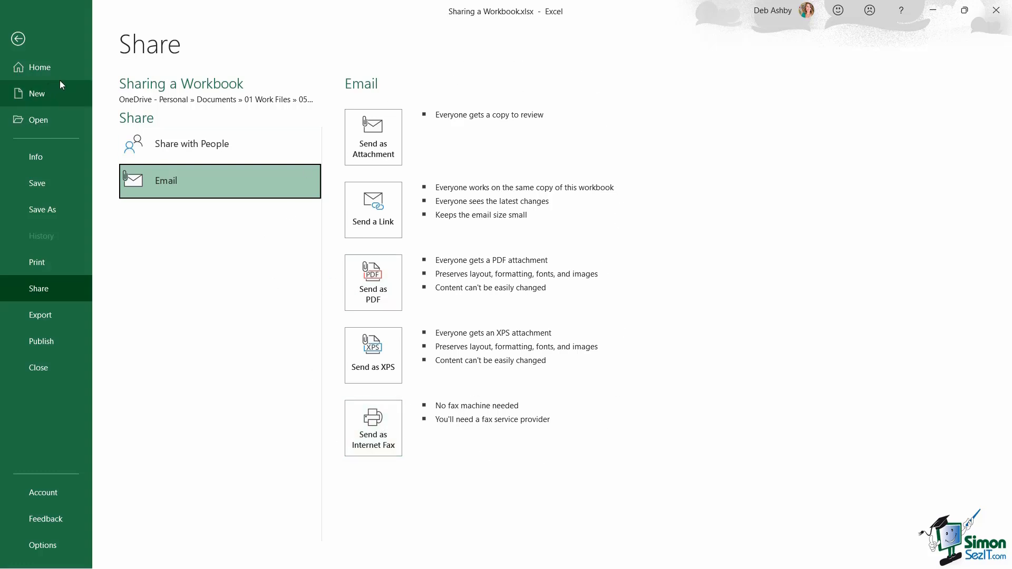
left_click(18, 38)
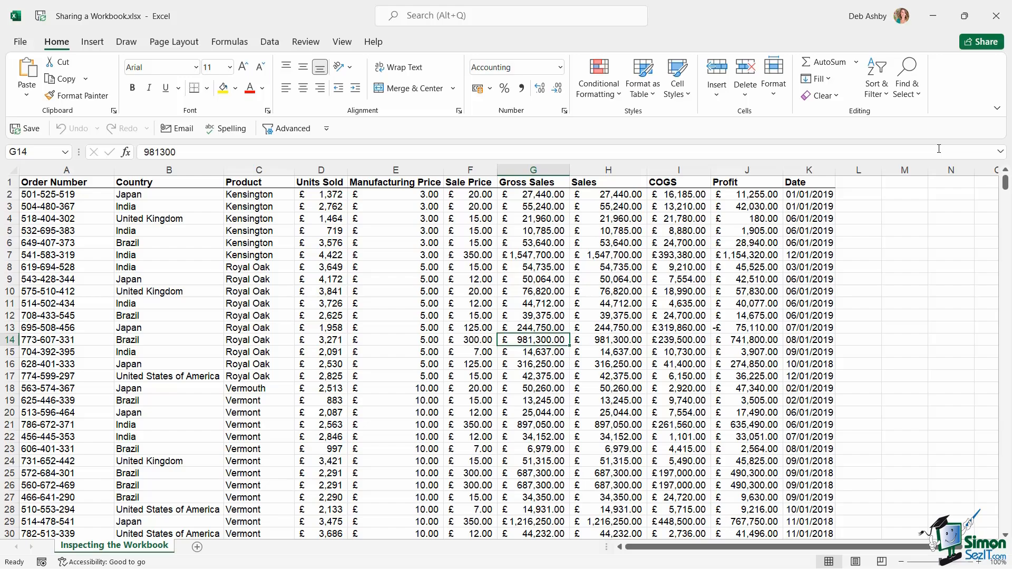
mouse_move(981, 42)
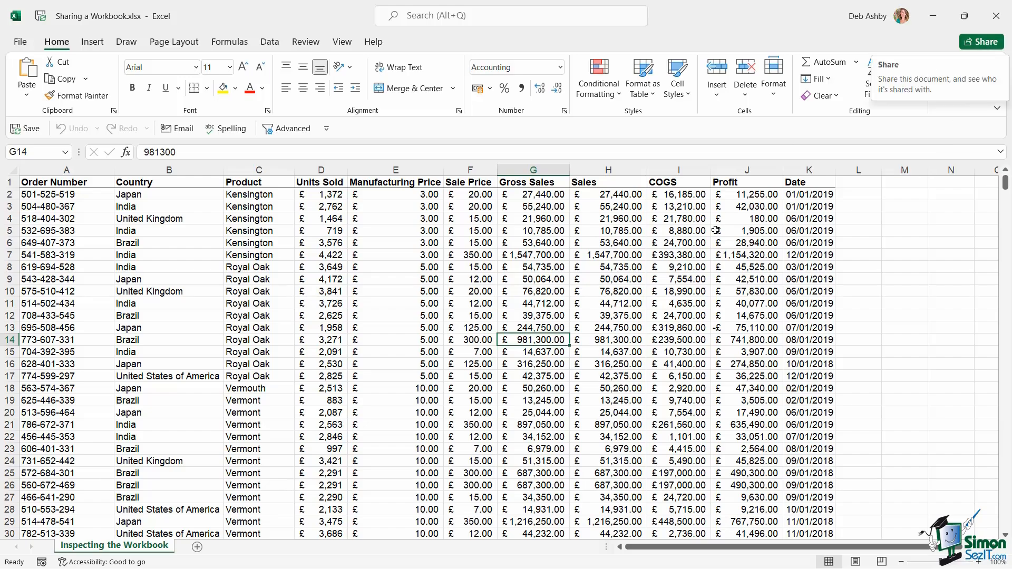